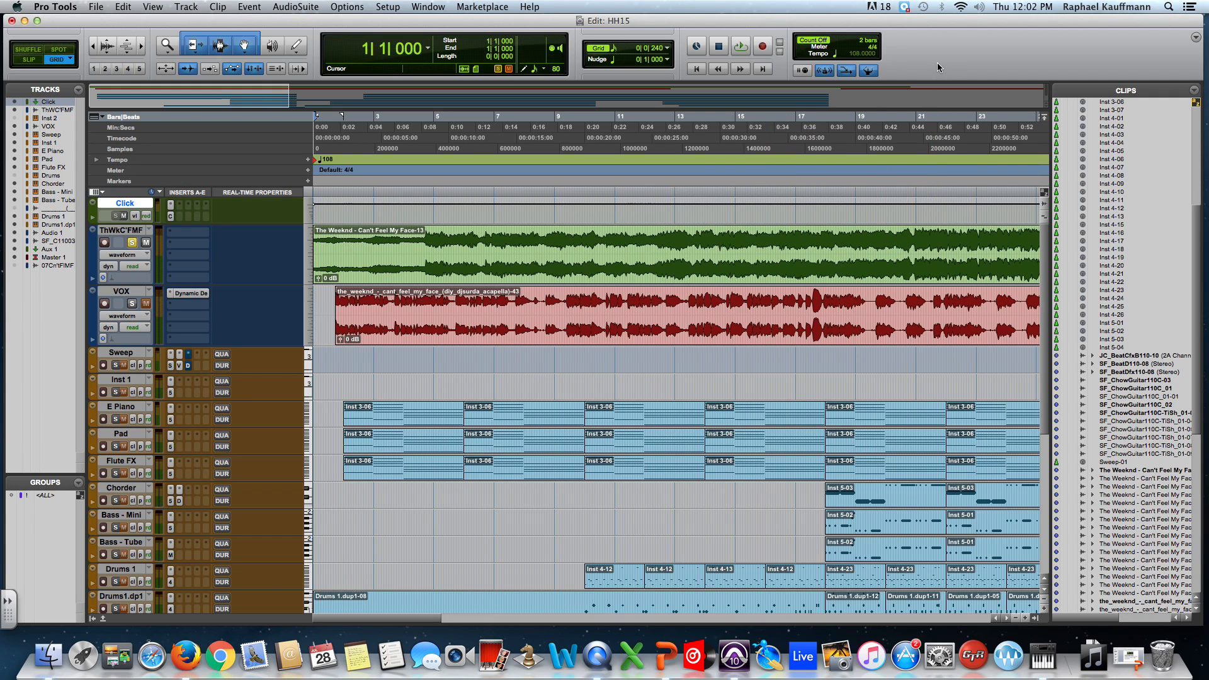
{"action": "mouse_move", "coordinate": [615, 75]}
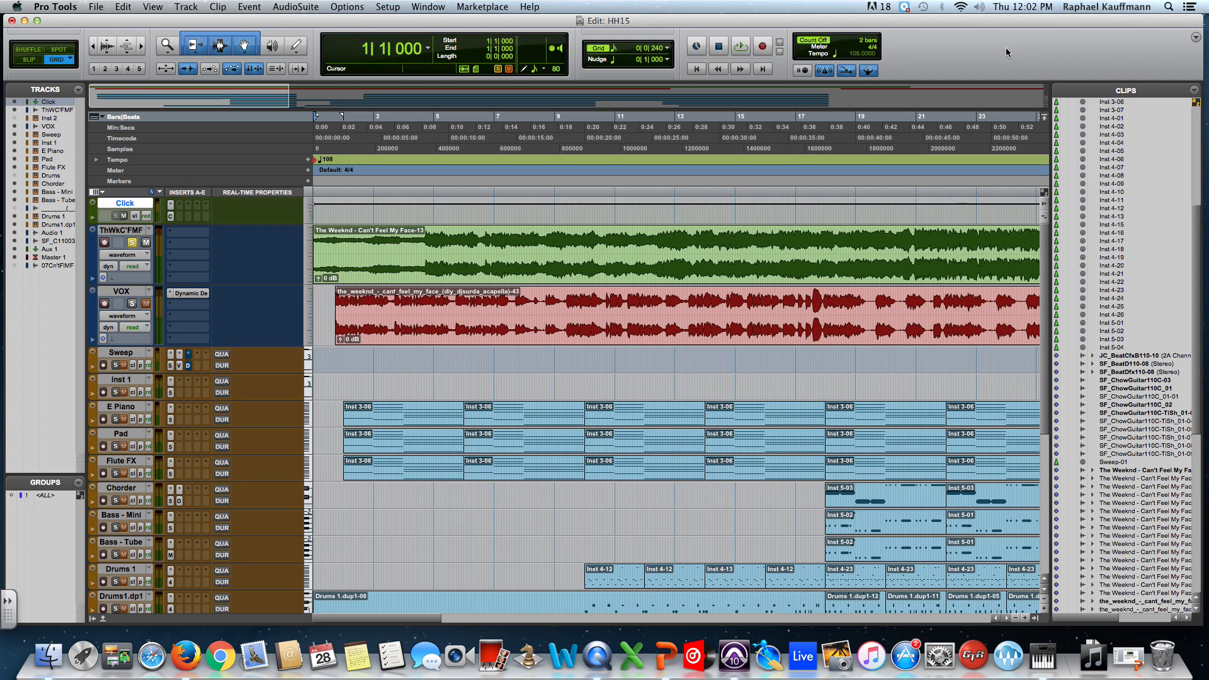
{"action": "mouse_move", "coordinate": [1164, 48]}
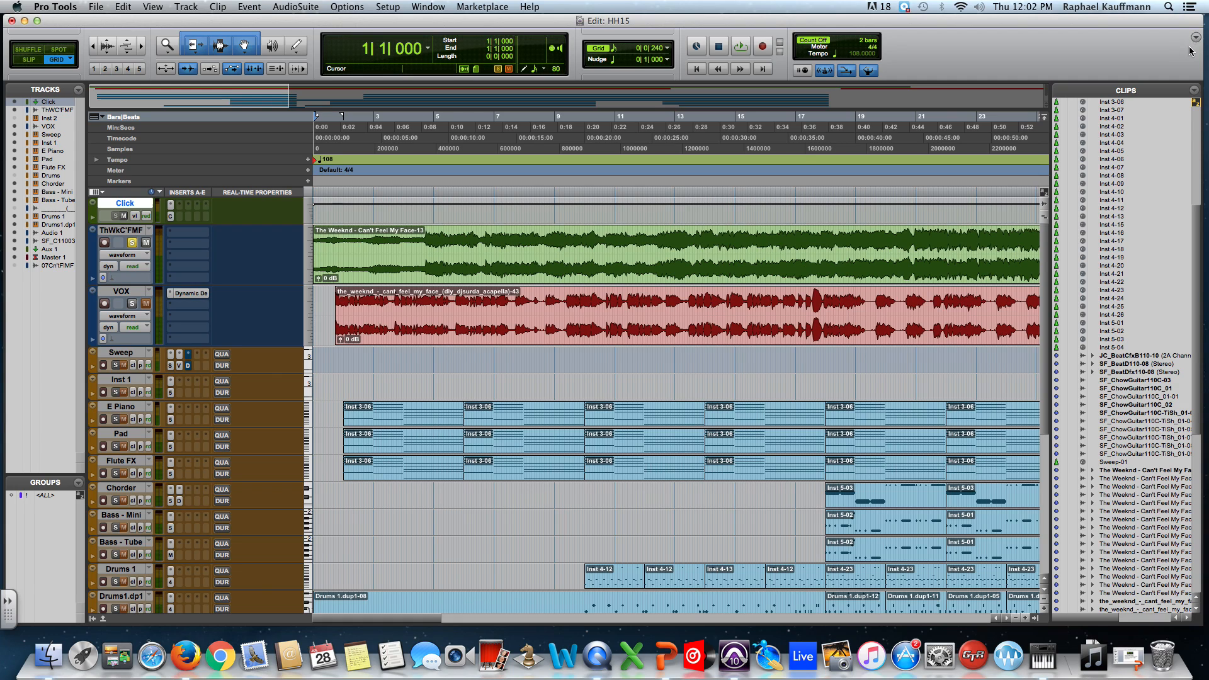
Step: Set the Edit window toolbar to Minimal, then re-enable Transport
{"action": "left_click", "coordinate": [1196, 37]}
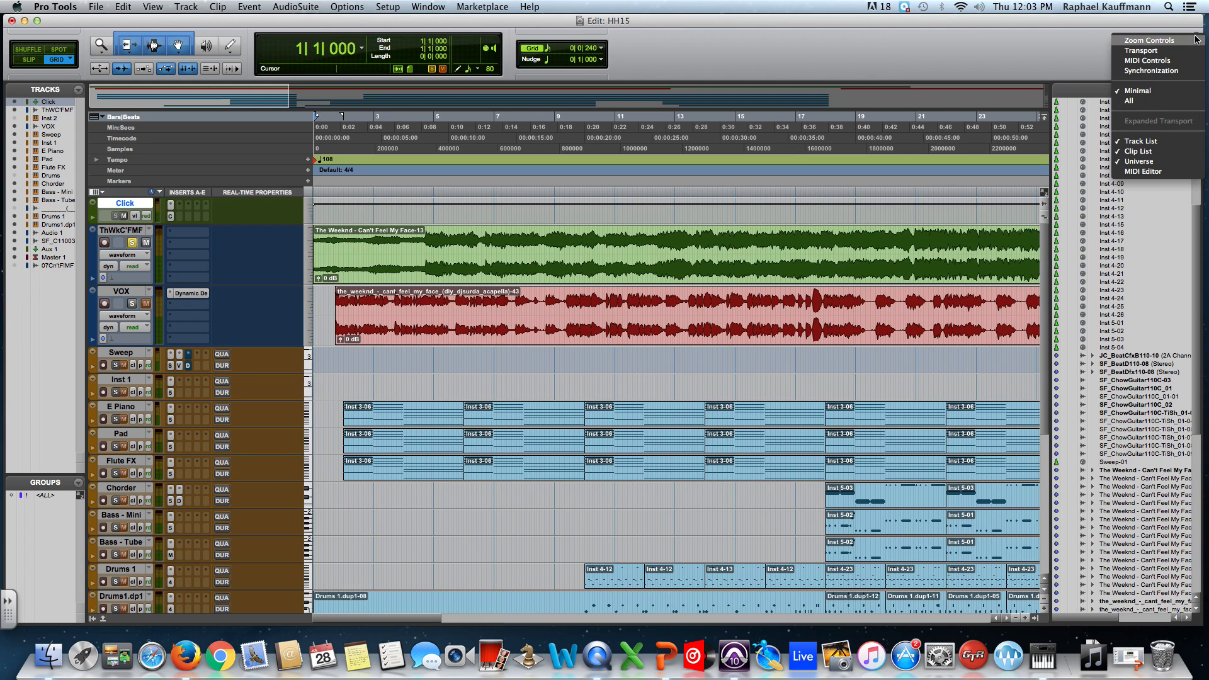
{"action": "mouse_move", "coordinate": [1139, 50]}
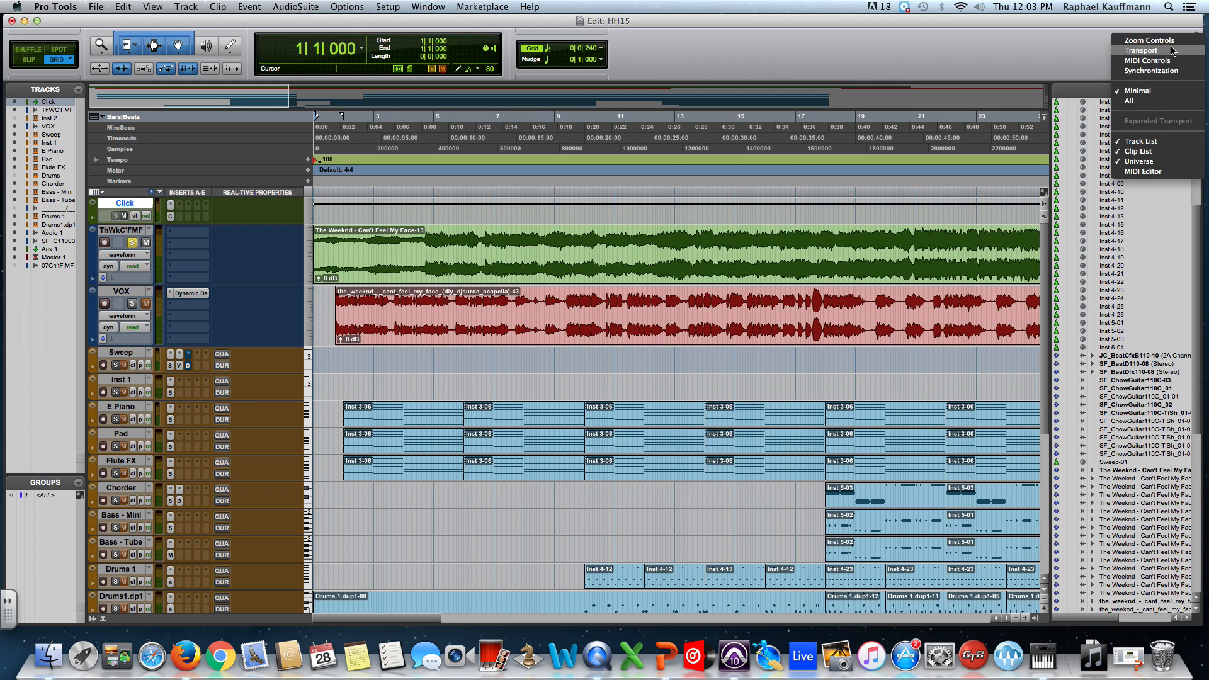
{"action": "left_click", "coordinate": [1147, 42]}
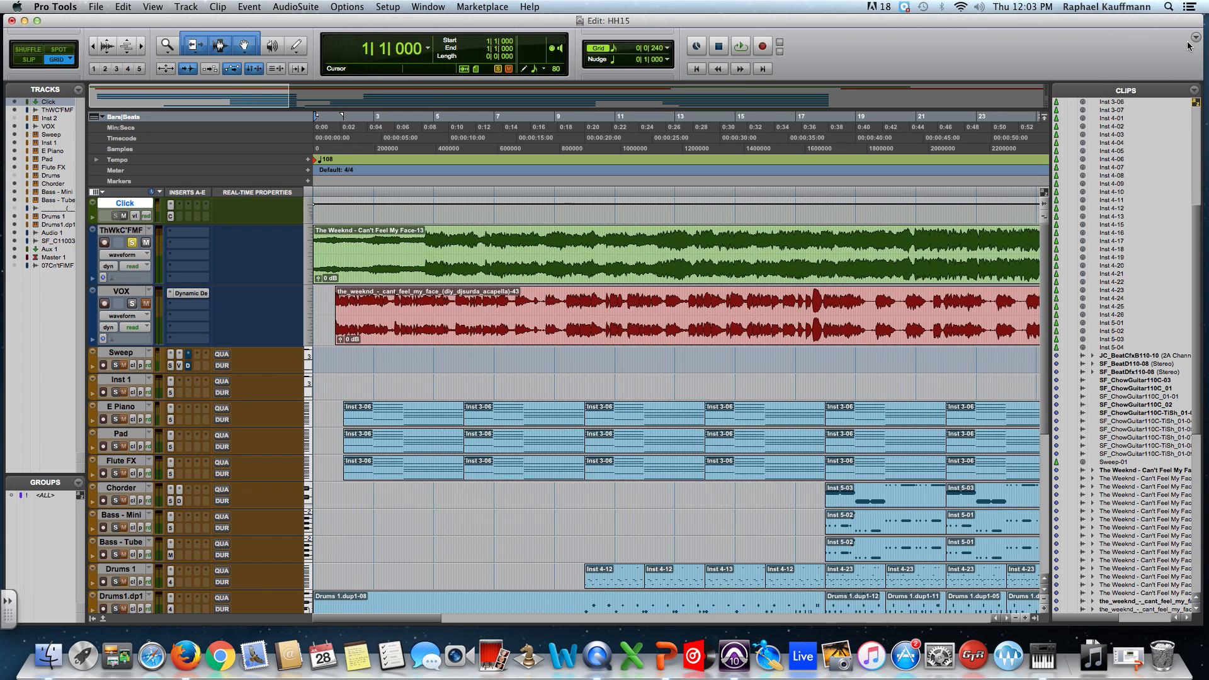
Step: Enable MIDI Controls in the toolbar menu and reopen the toolbar display options
{"action": "left_click", "coordinate": [1196, 38]}
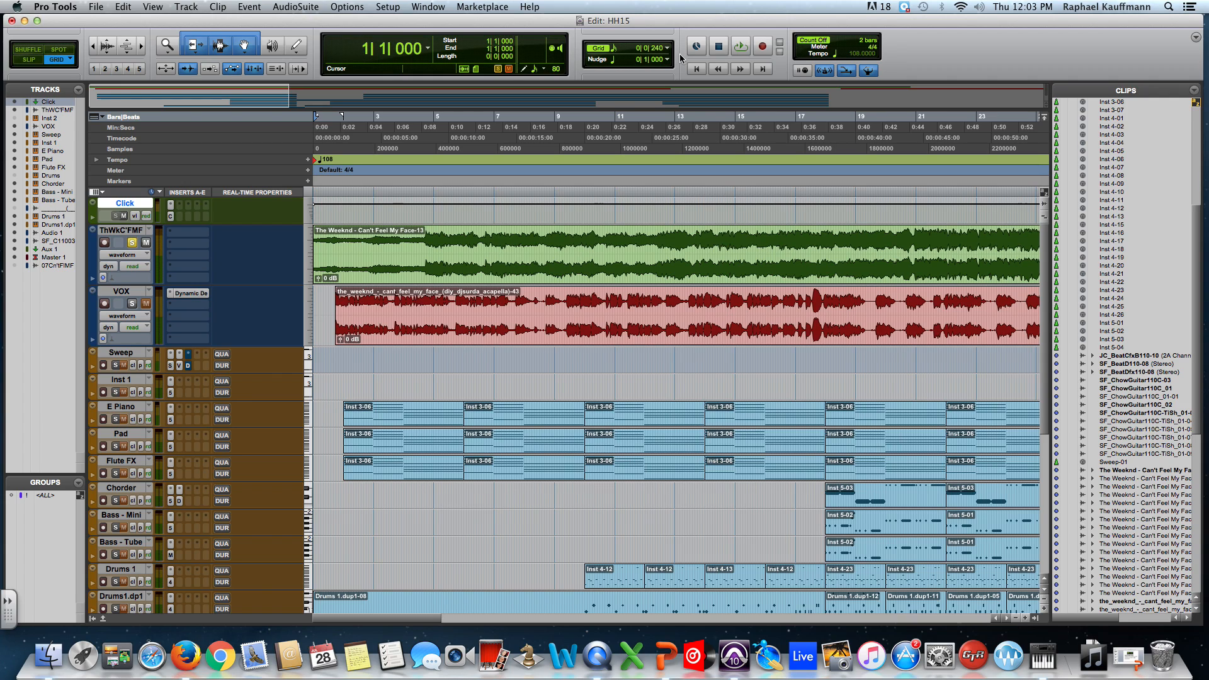
{"action": "mouse_move", "coordinate": [1123, 57]}
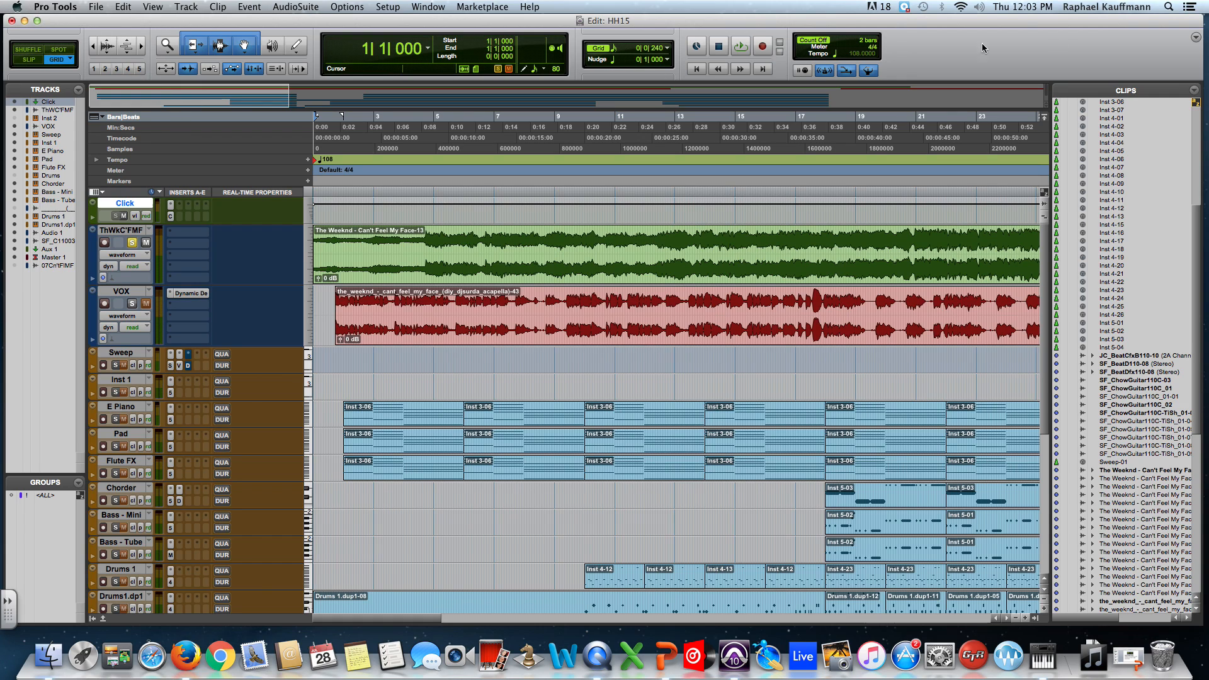
{"action": "left_click", "coordinate": [1195, 38]}
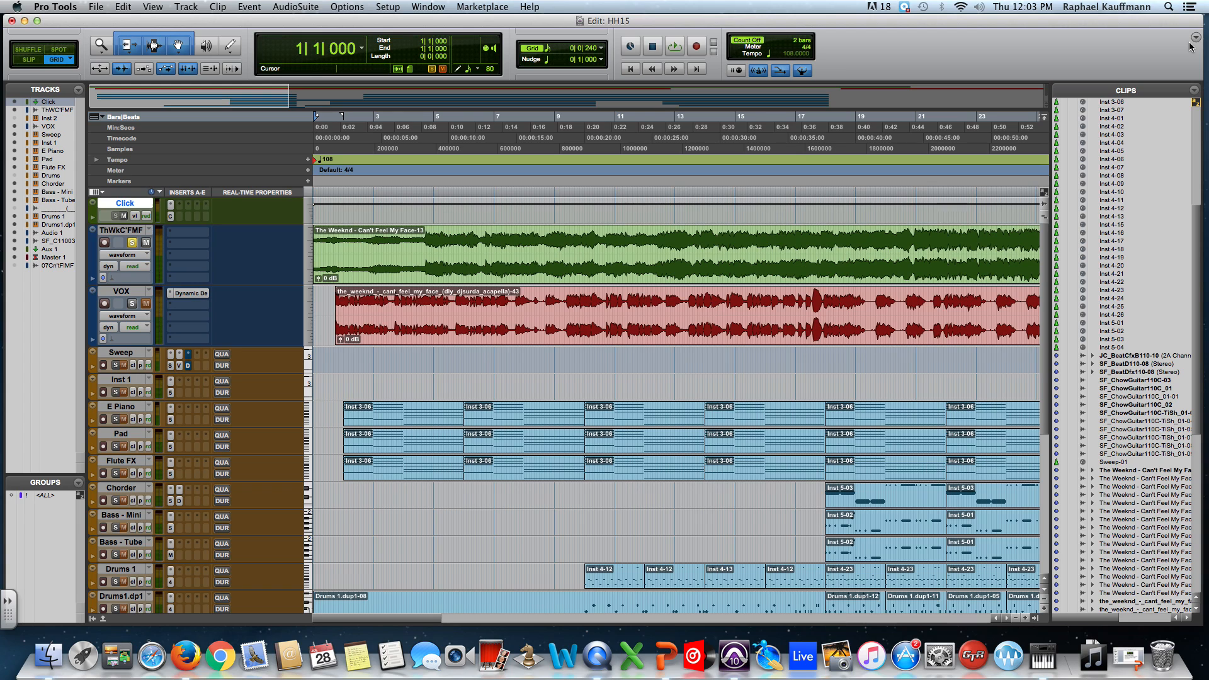
{"action": "left_click", "coordinate": [1195, 38]}
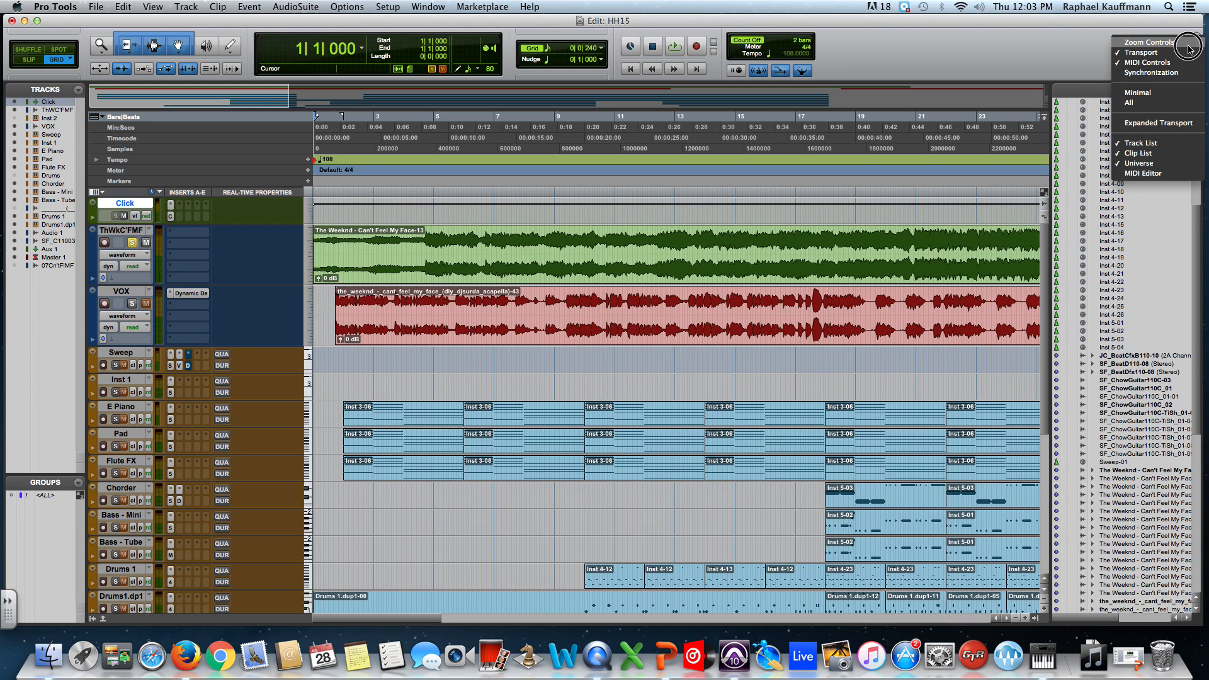